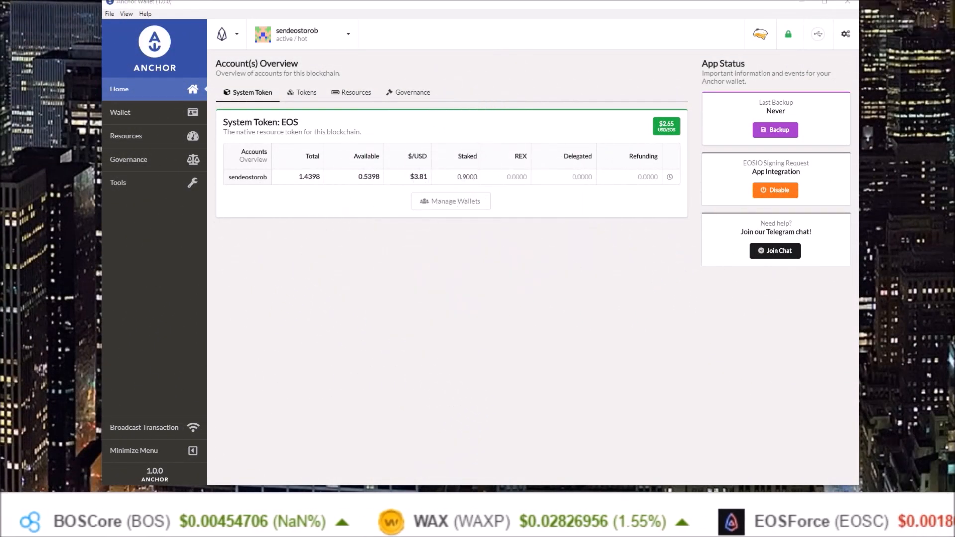
Step: Scroll through the Anchor v1.0.0 release notes to the PGP-signed SHA512 hash list
scroll("left", 3)
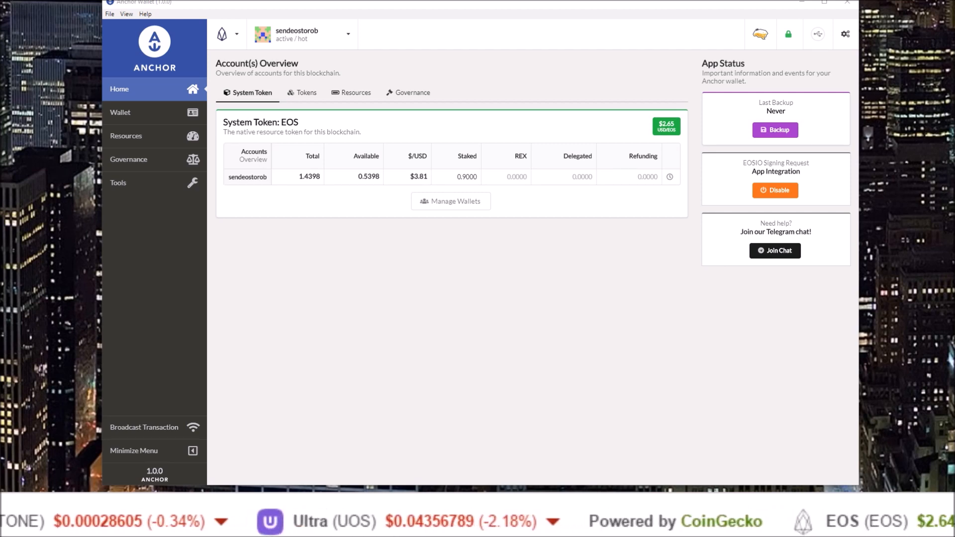
scroll("left", 3)
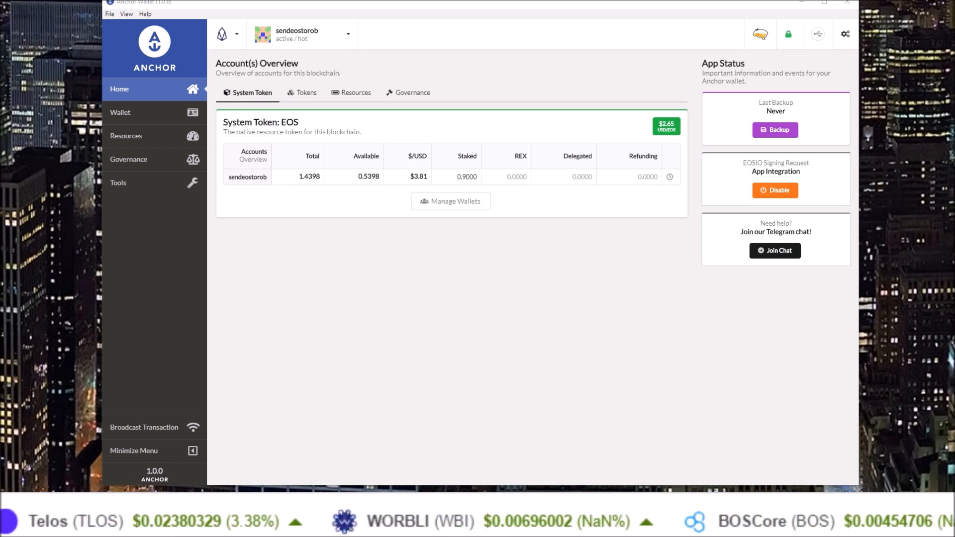
scroll("left", 3)
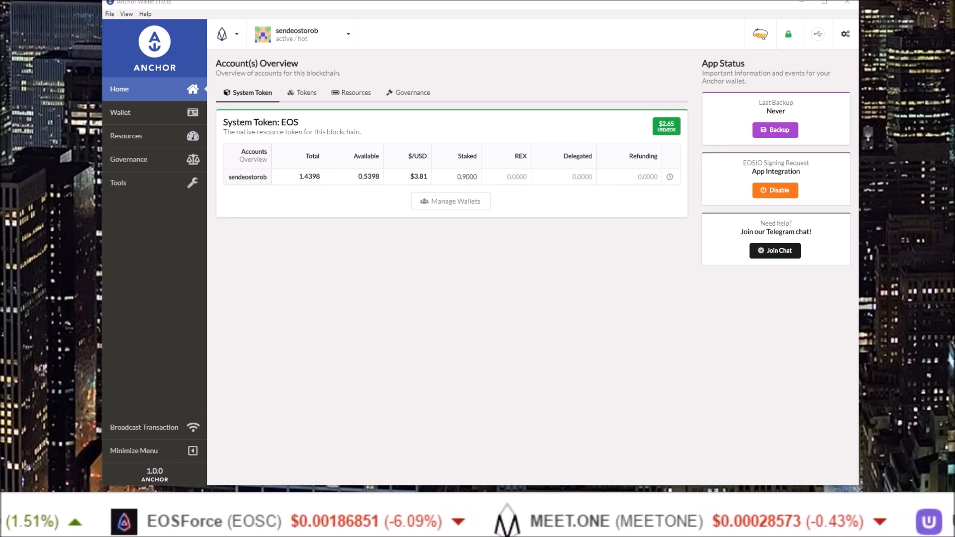
scroll("left", 3)
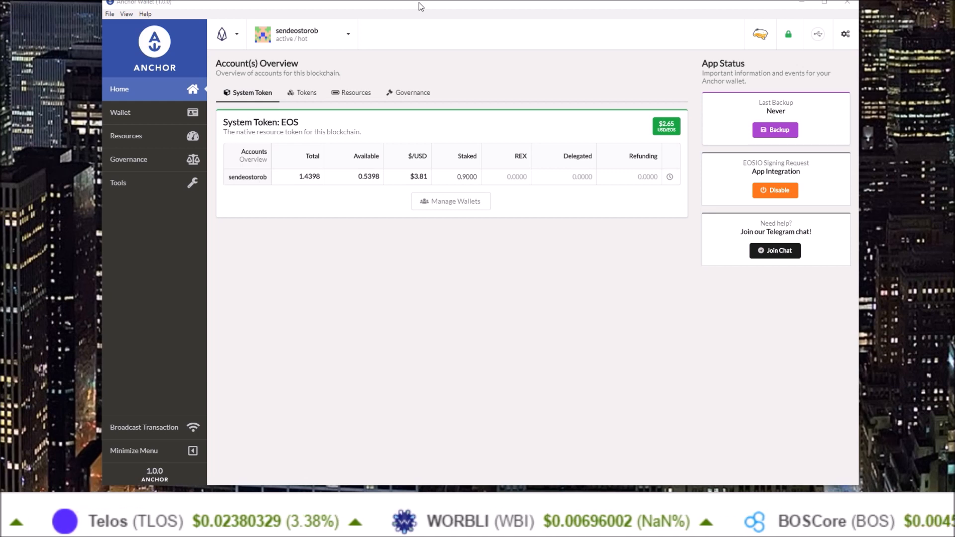
scroll("left", 3)
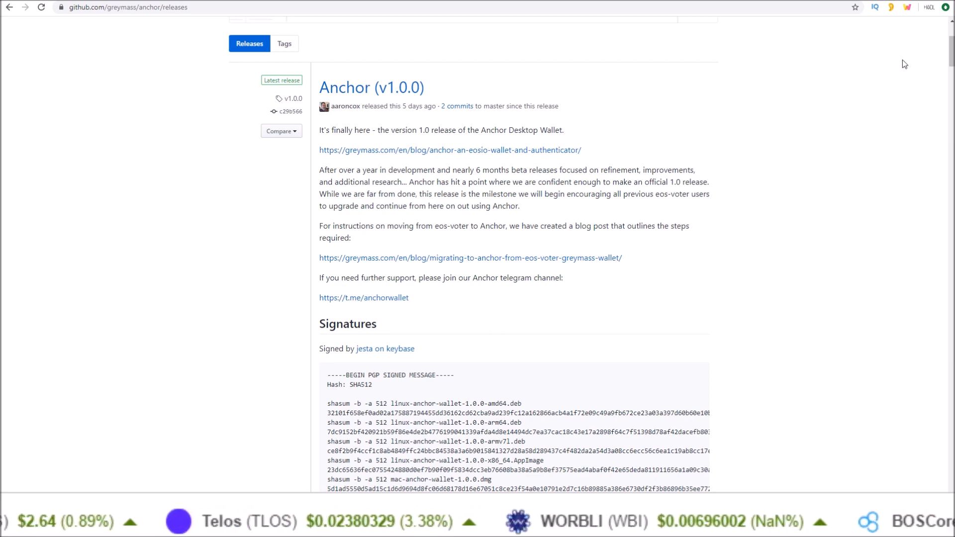
Step: Scroll past the PGP signature block to the 14 Anchor v1.0.0 download assets
scroll("down", 3)
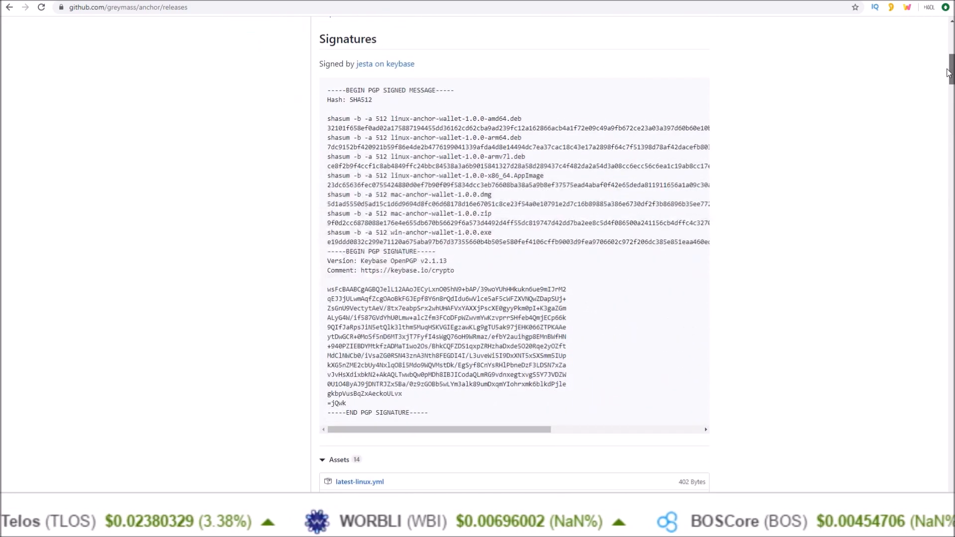
scroll("down", 3)
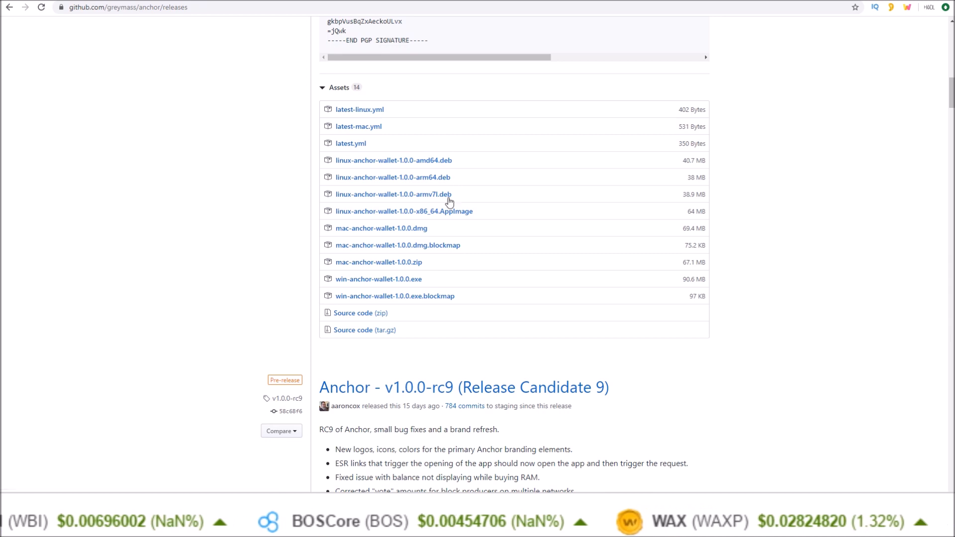
mouse_move(200, 47)
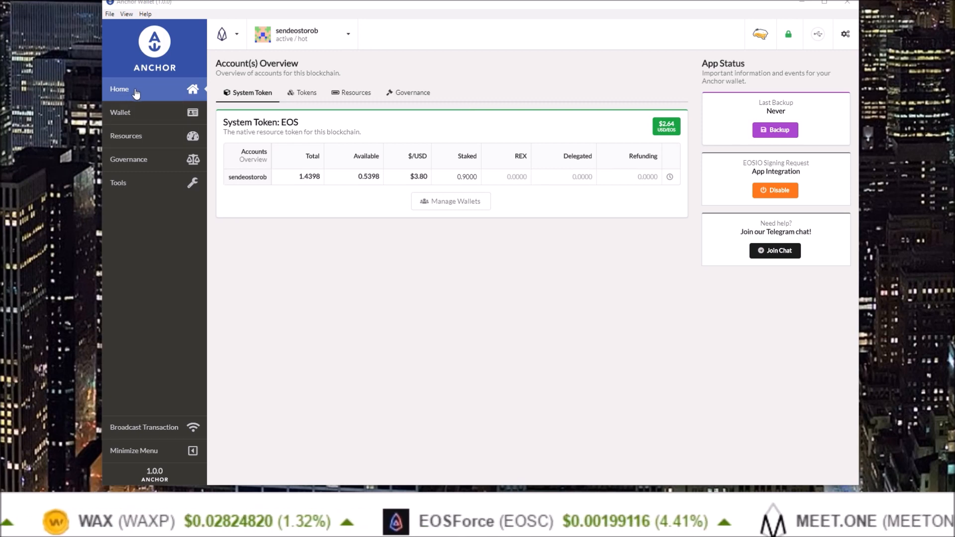
mouse_move(542, 188)
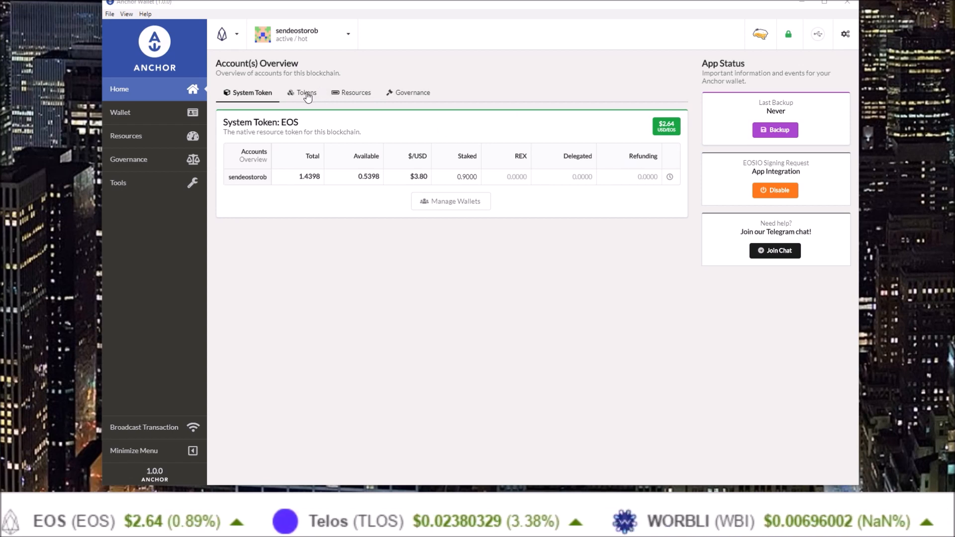
Step: Check the Tokens, Resources and Governance tabs, then go to the Wallet transfer screen
left_click(306, 93)
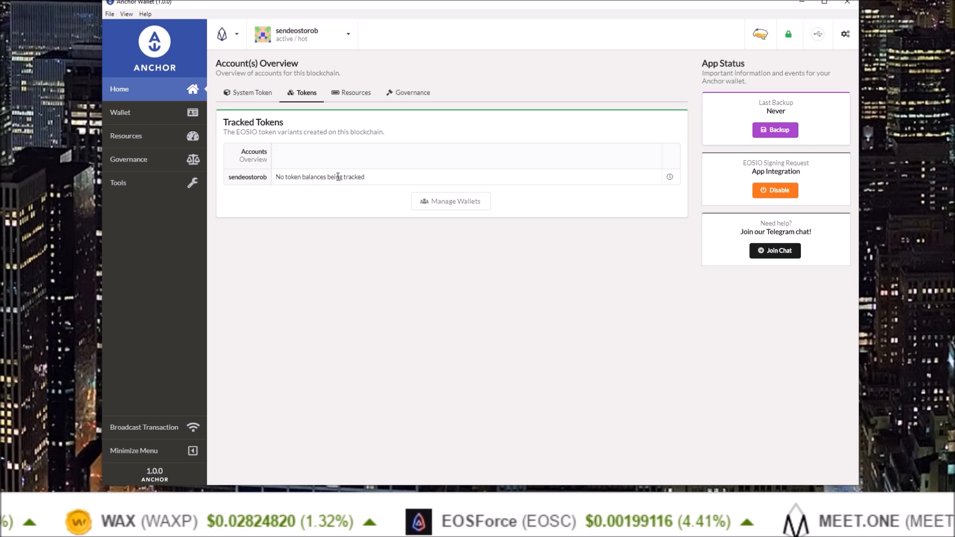
left_click(355, 92)
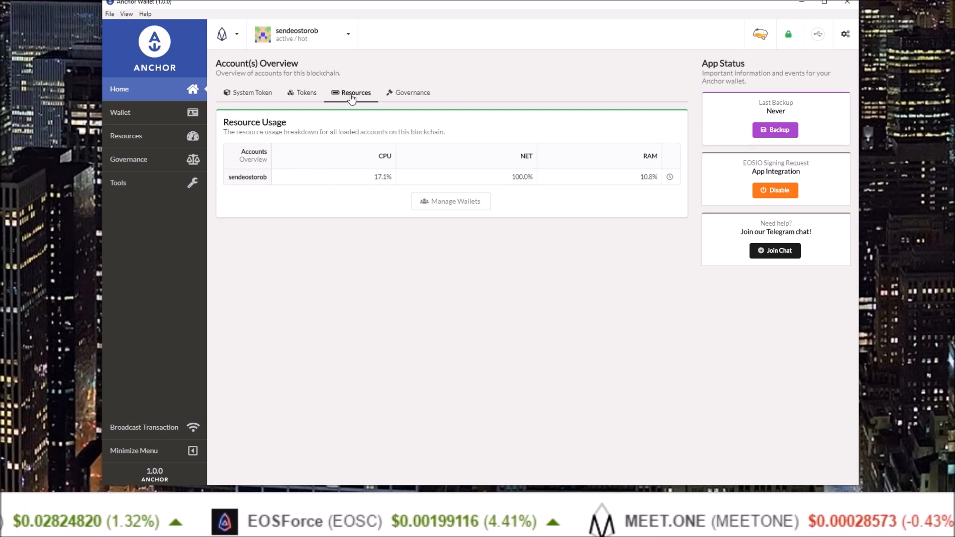
left_click(413, 93)
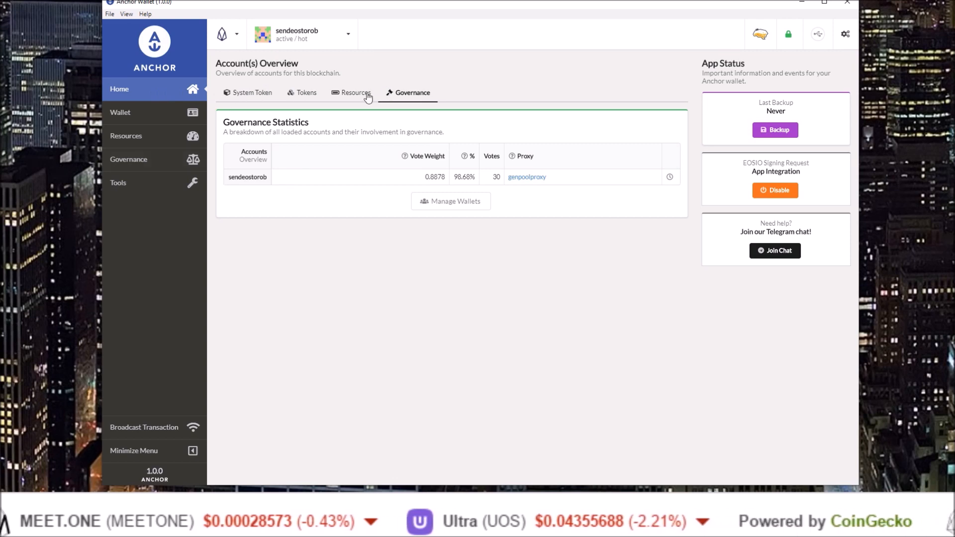
left_click(134, 112)
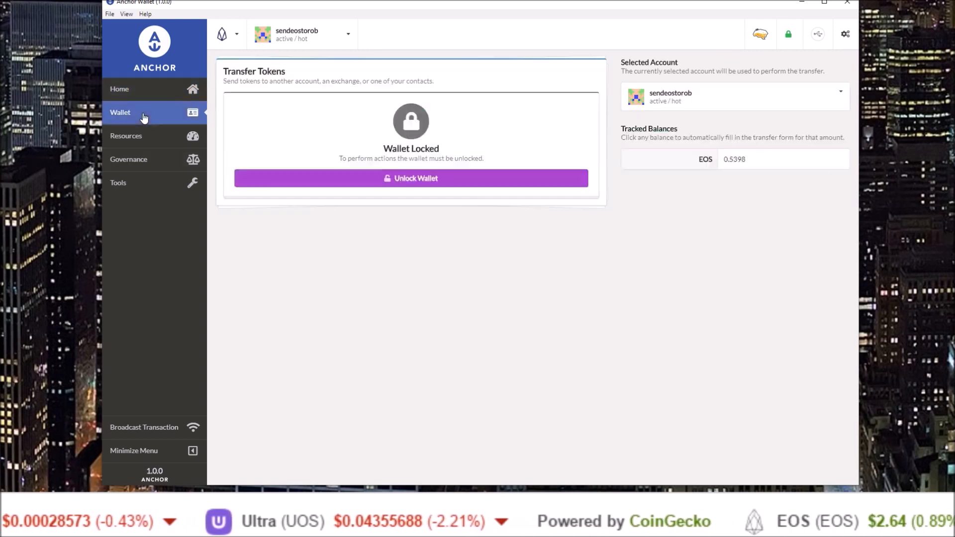
Step: Unlock the wallet with its password and view the RAM, CPU and NET resource overview
left_click(410, 178)
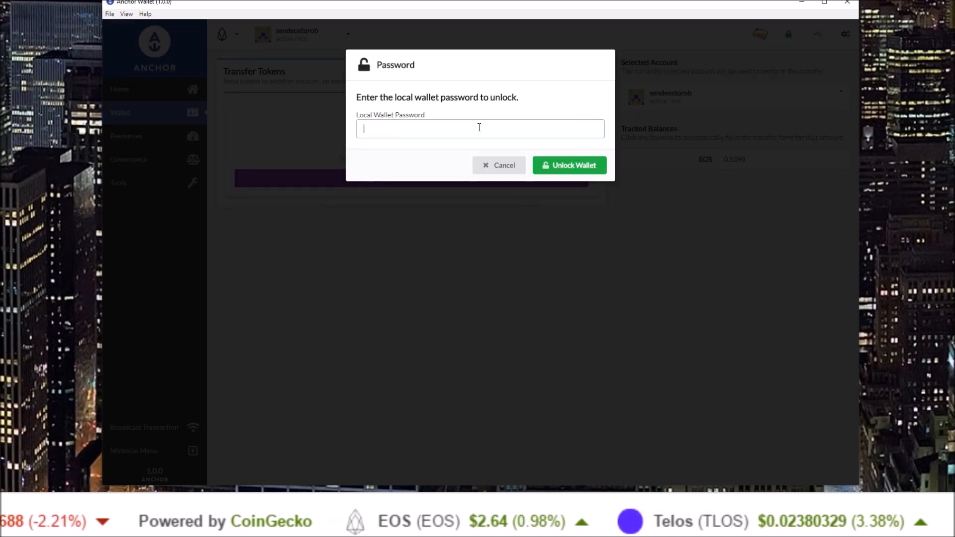
left_click(570, 165)
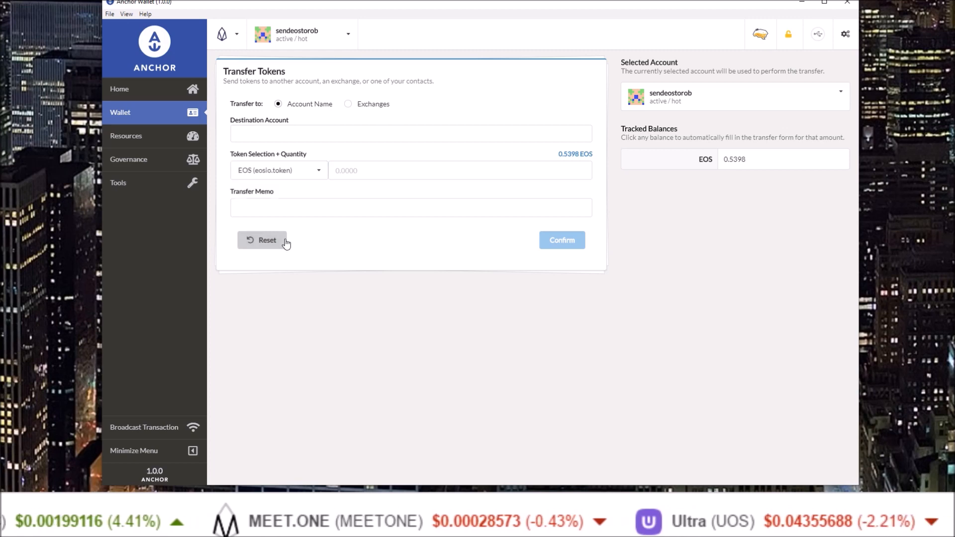
mouse_move(287, 166)
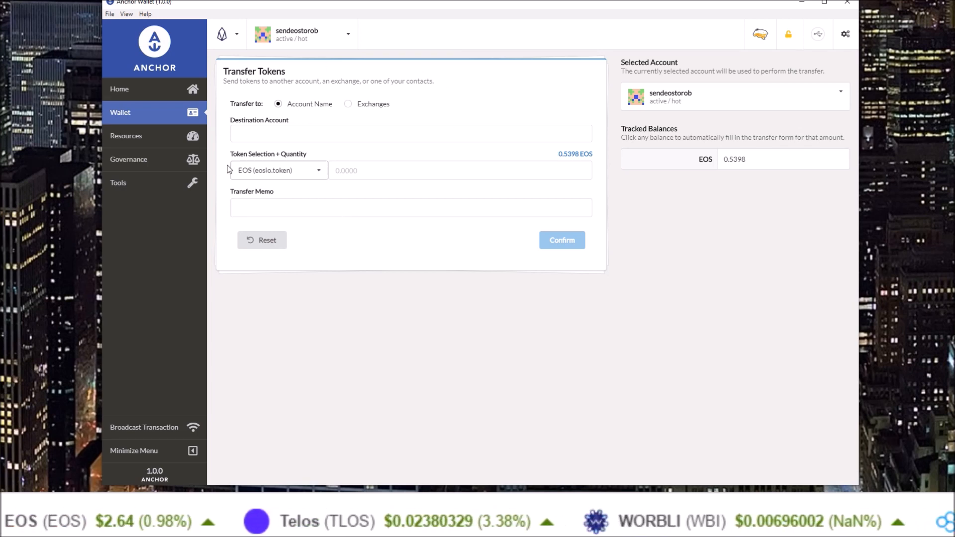
left_click(126, 136)
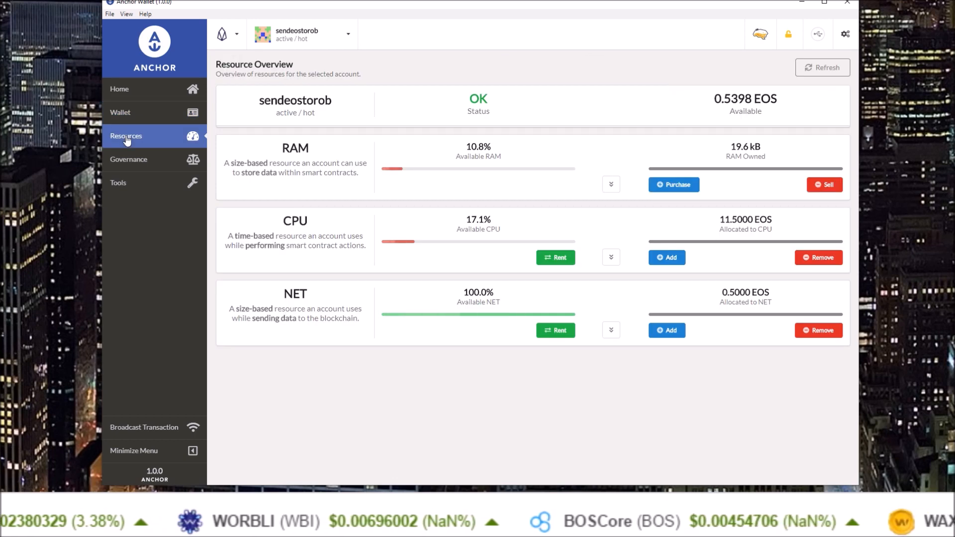
Step: Review the Block Producers votes under Governance, then go to the Tools page
left_click(127, 159)
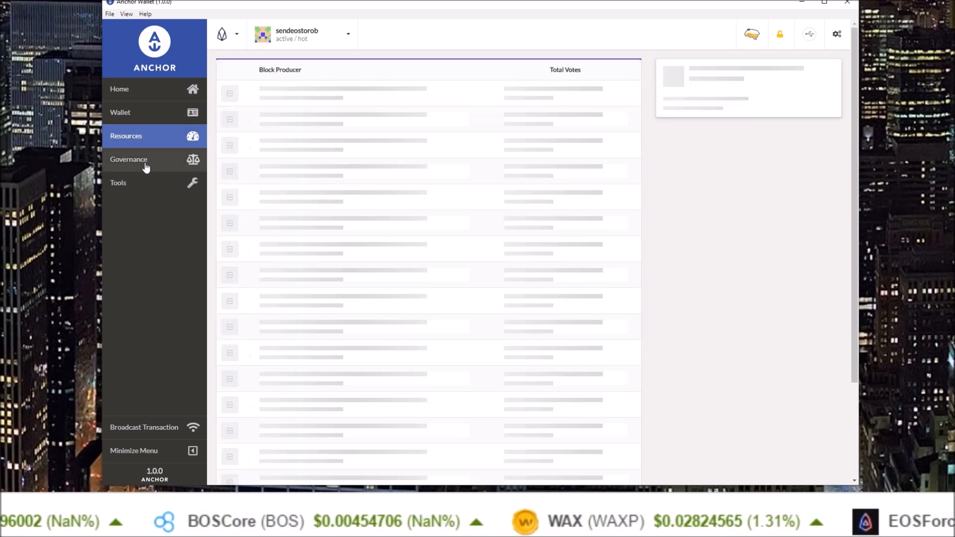
left_click(129, 160)
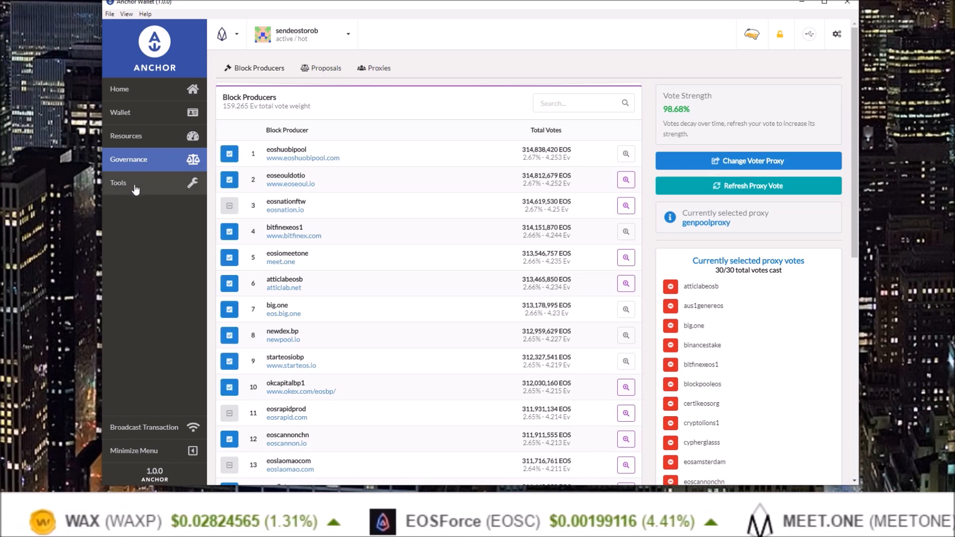
left_click(118, 183)
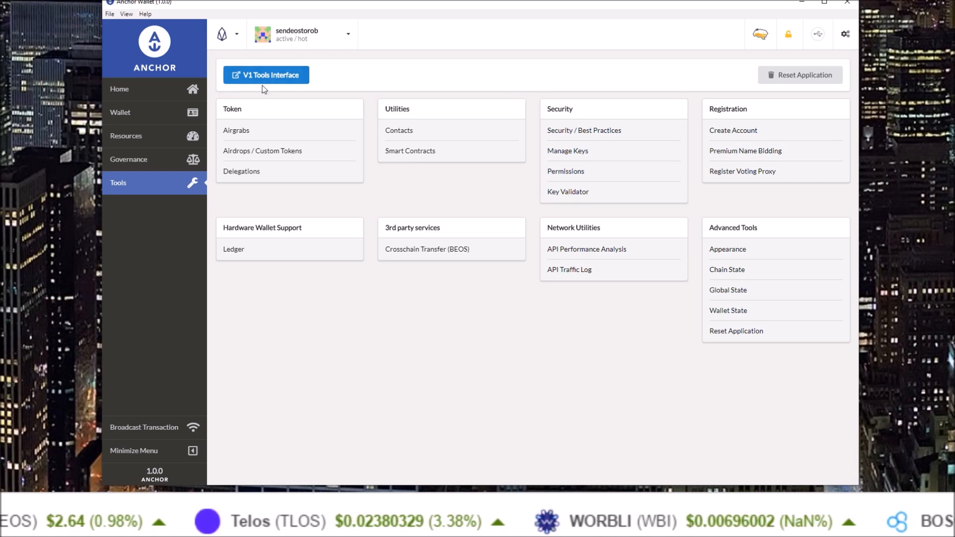
Step: Switch to the V1 Tools Interface with block explorer, language and auto-lock settings
left_click(845, 34)
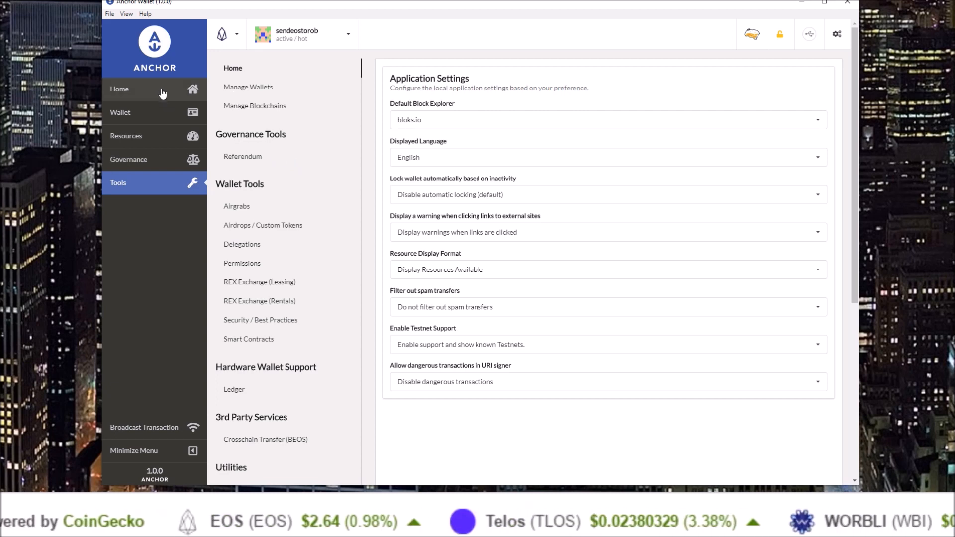
left_click(119, 89)
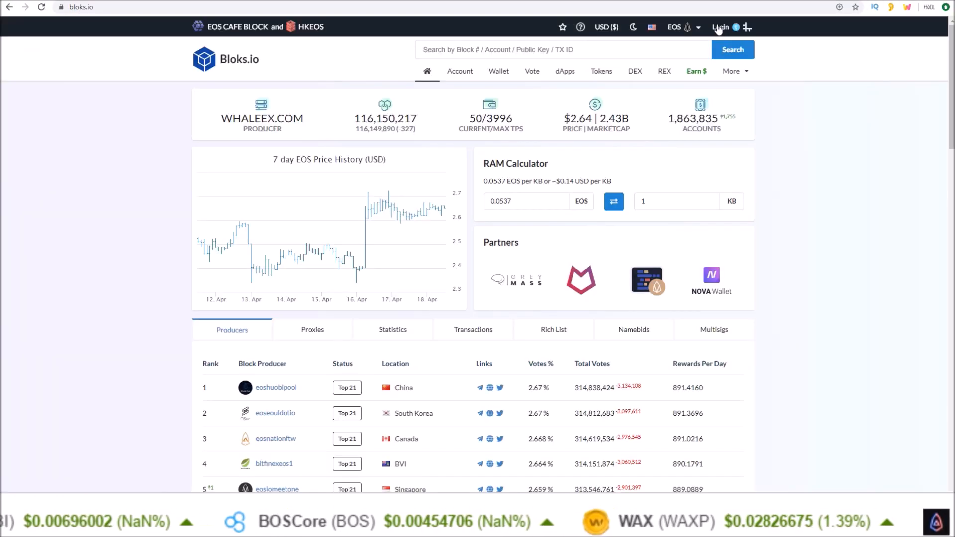
Step: Log in to Bloks.io through Anchor as sendeostorob using the active permission
left_click(720, 27)
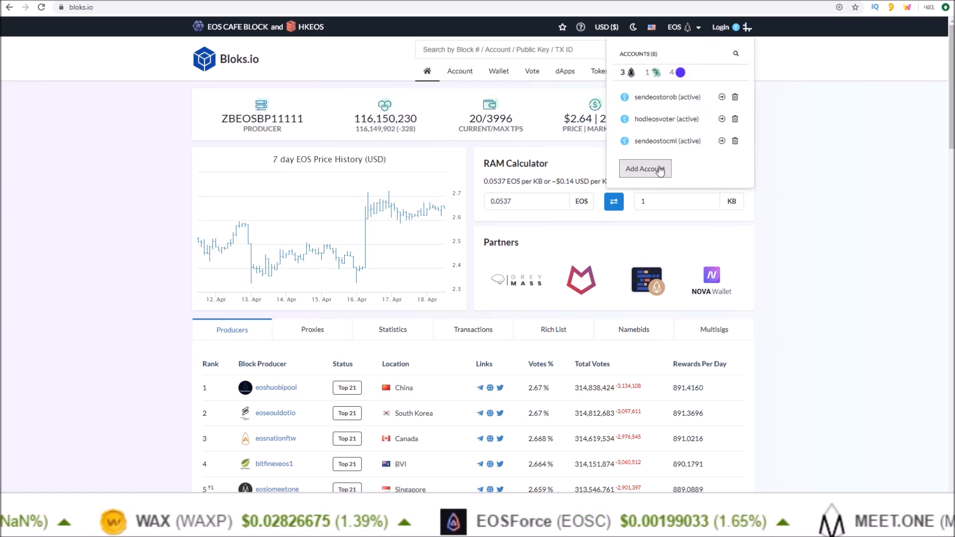
left_click(645, 168)
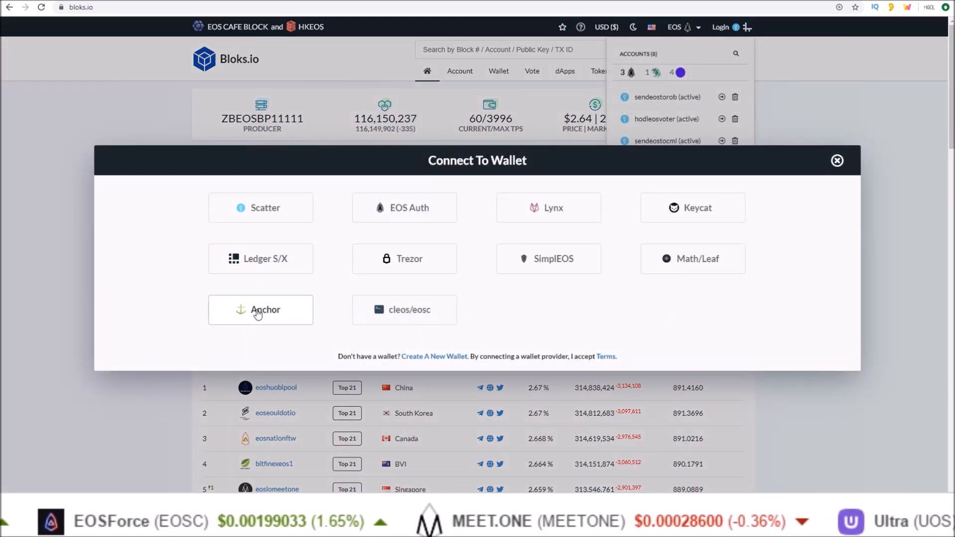
left_click(260, 310)
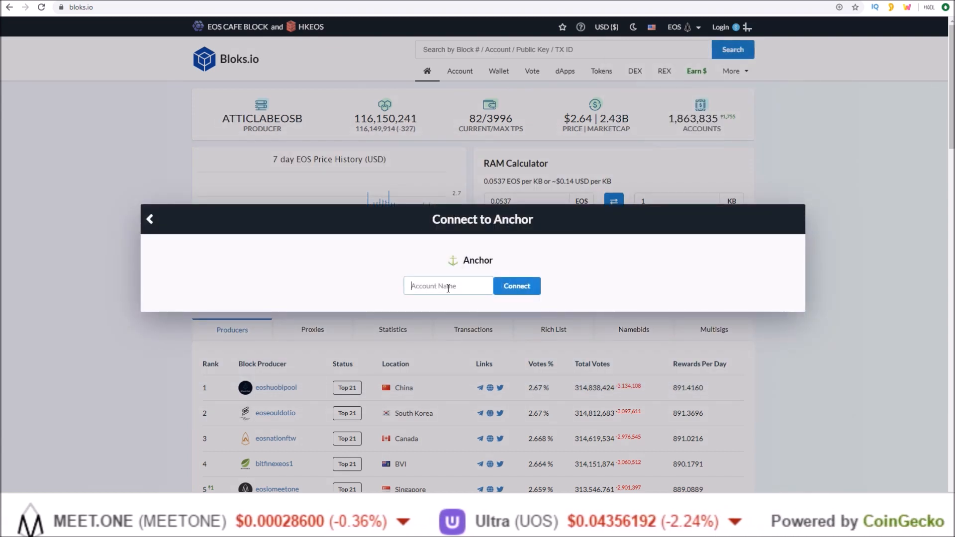
type("sendeostorob")
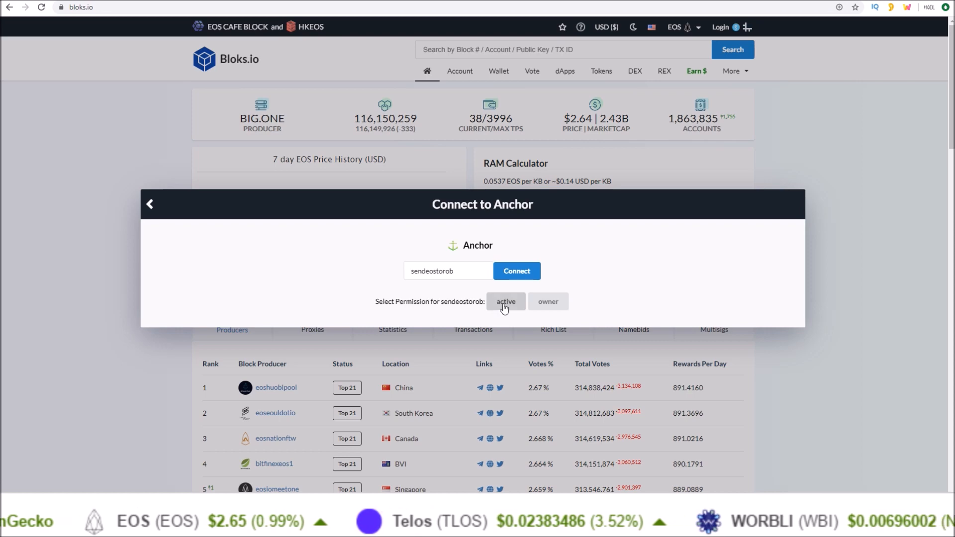
left_click(517, 271)
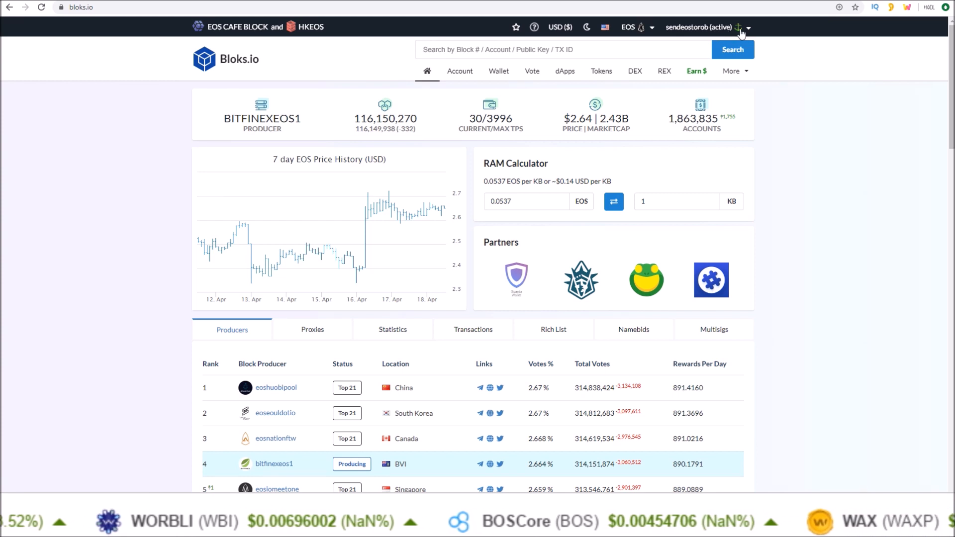
mouse_move(243, 233)
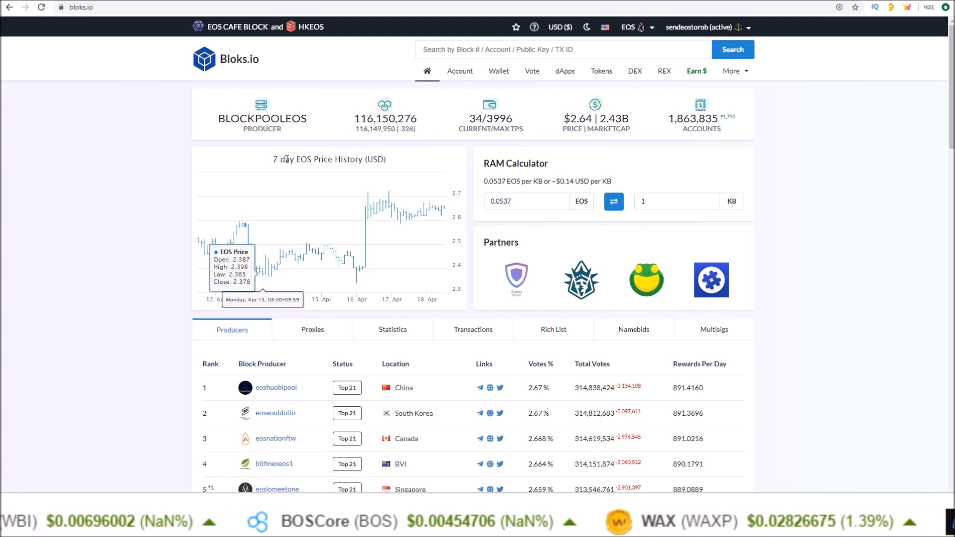
Step: Fill the Bloks.io transfer form with 0.0001 EOS to sendeostocml
left_click(499, 71)
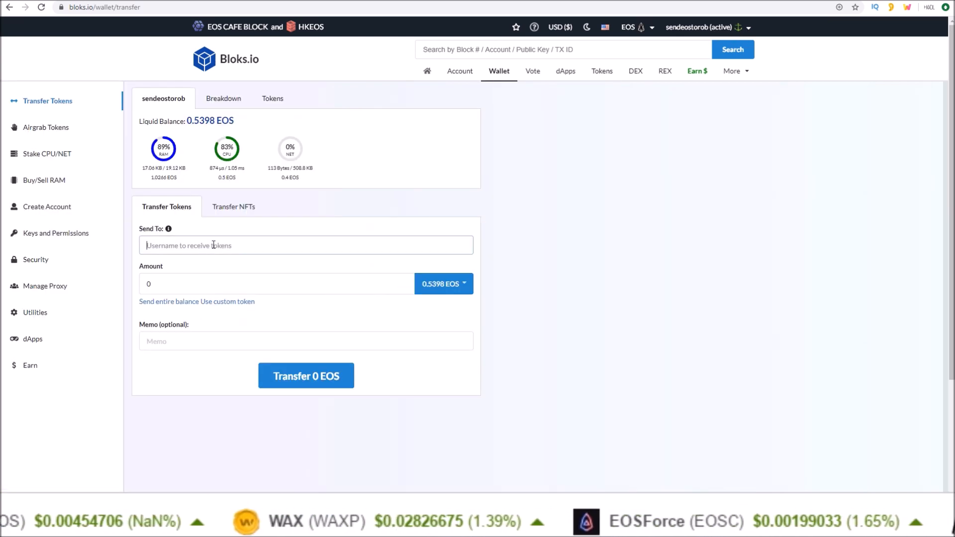
type("0.")
type("sendeostocml")
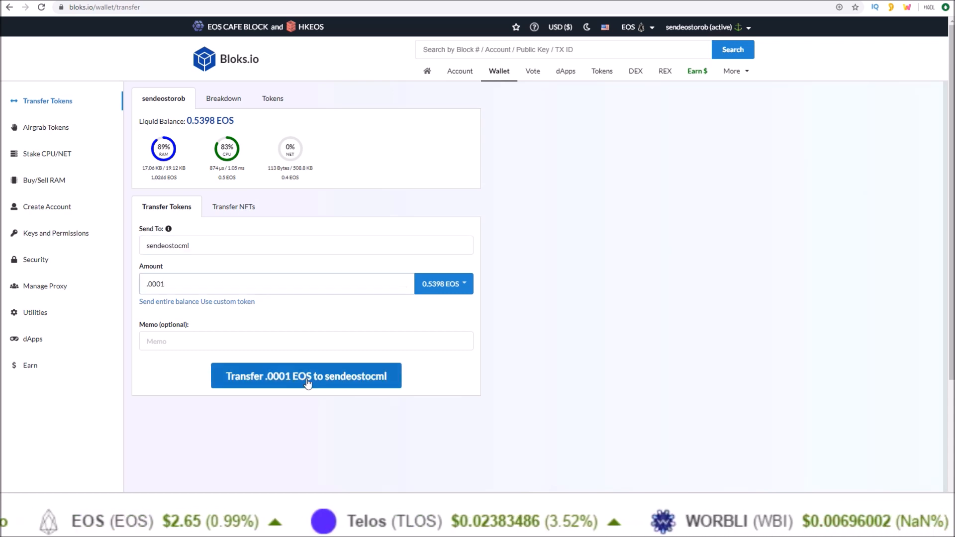
Step: Submit the 0.0001 EOS transfer and sign it in Anchor's signing request dialog
left_click(307, 375)
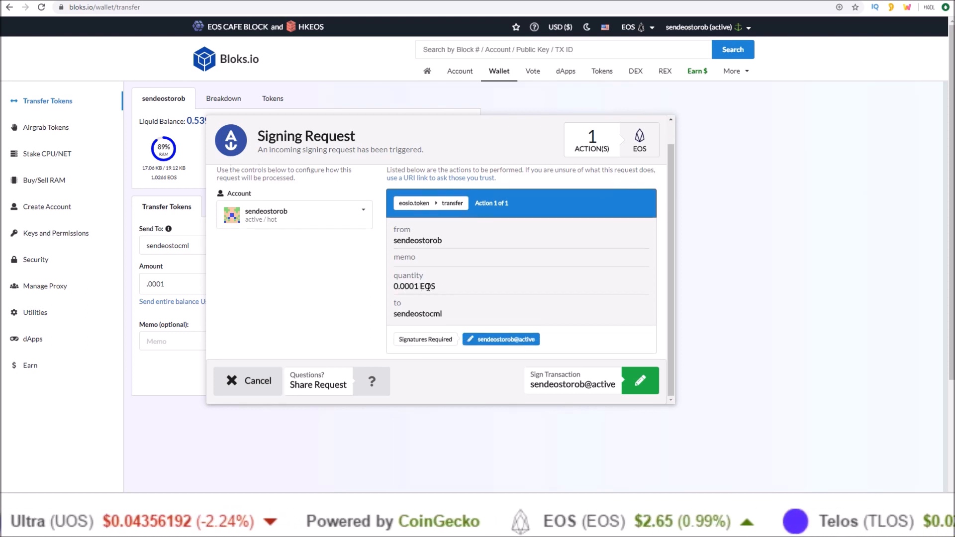
mouse_move(449, 317)
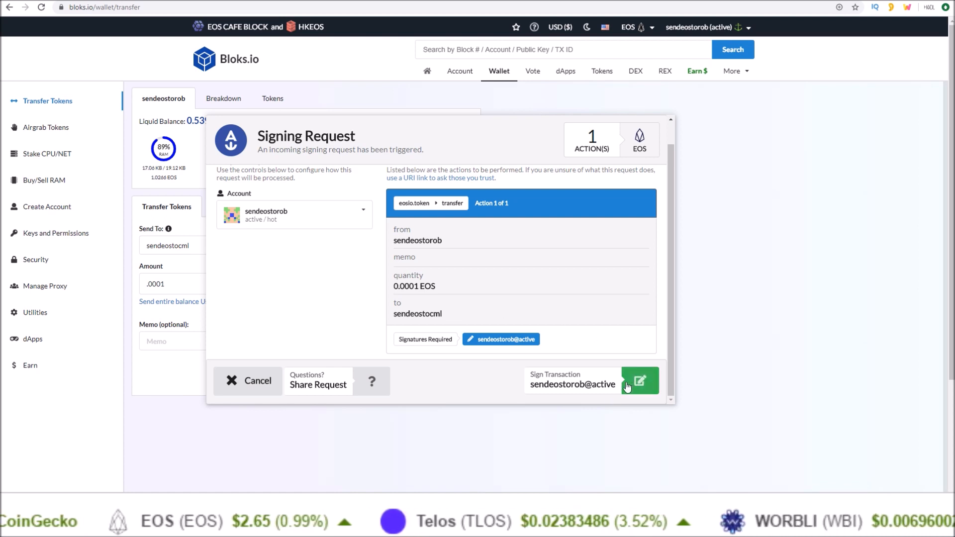
left_click(640, 381)
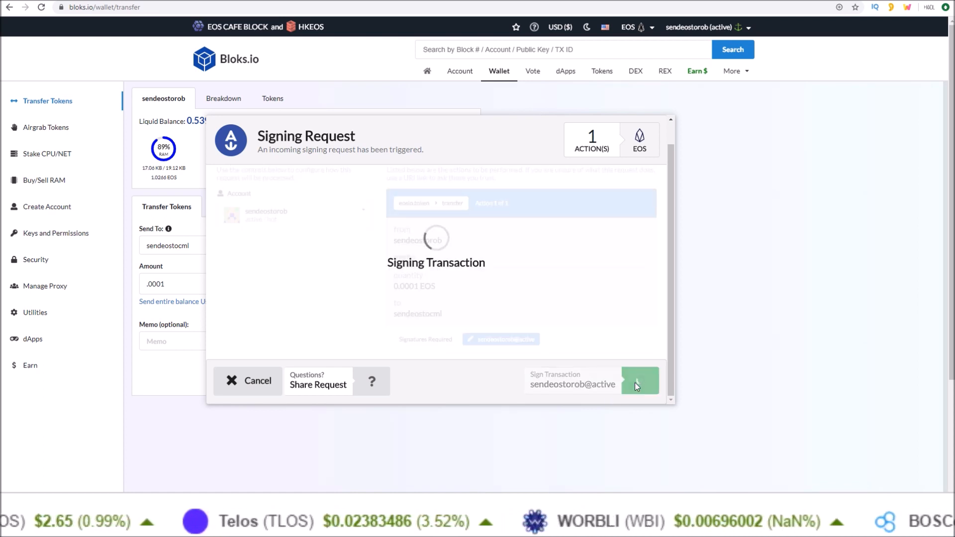
left_click(641, 381)
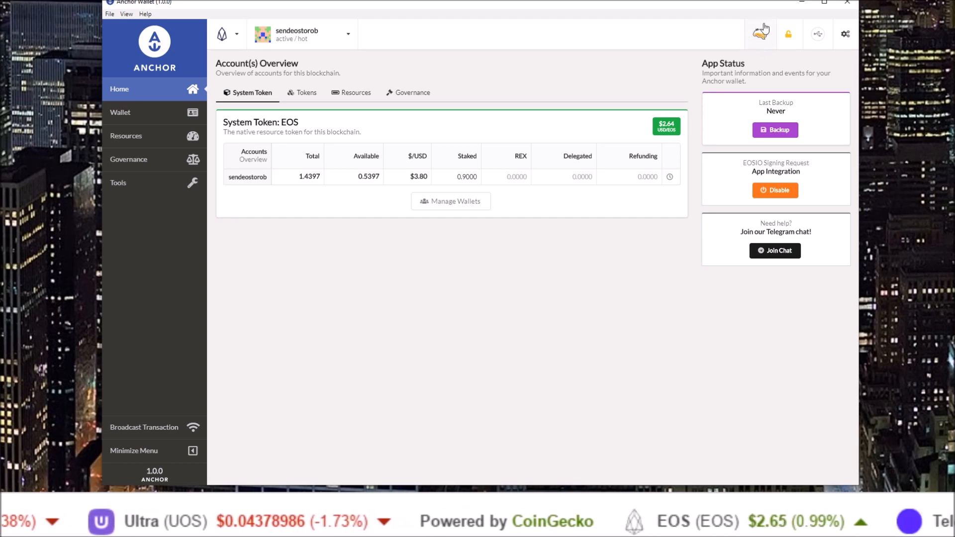
left_click(761, 34)
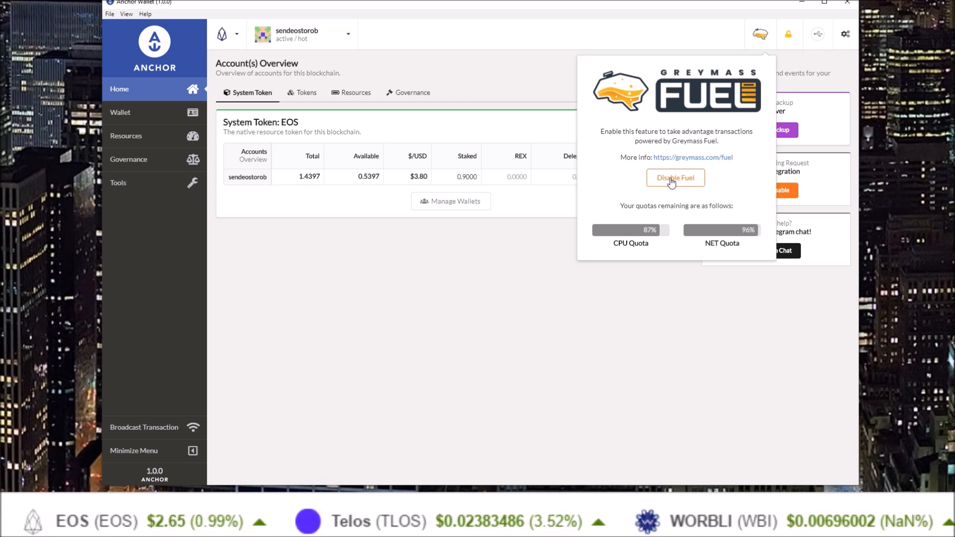
mouse_move(690, 175)
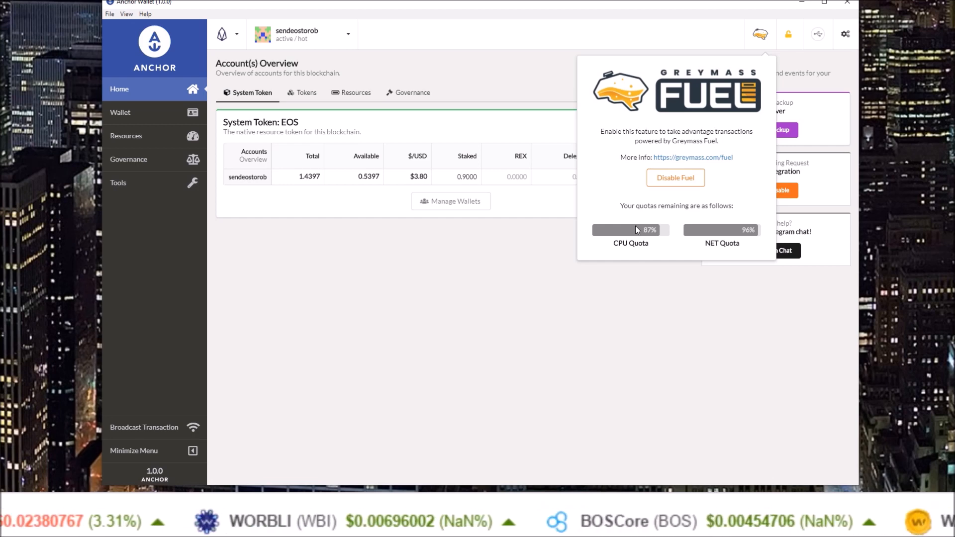
mouse_move(590, 160)
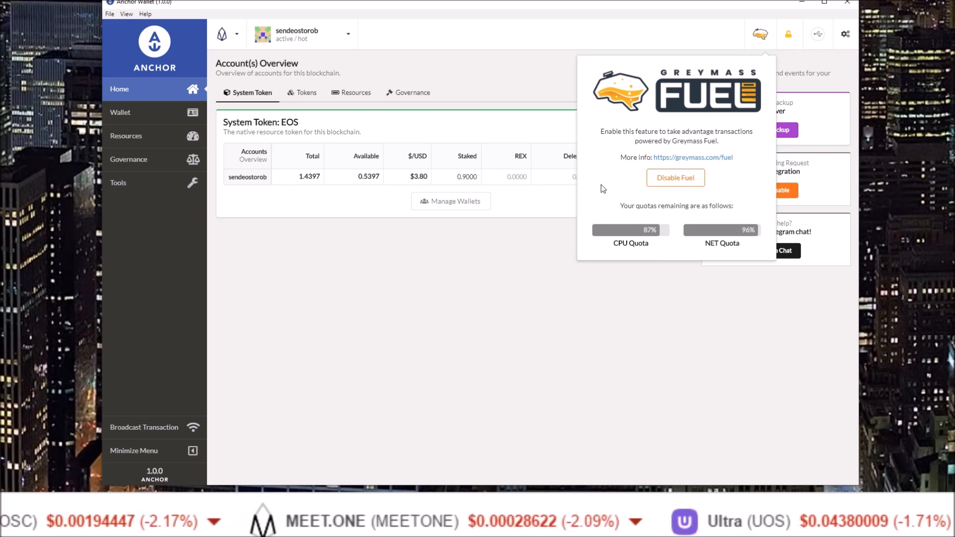
scroll("left", 3)
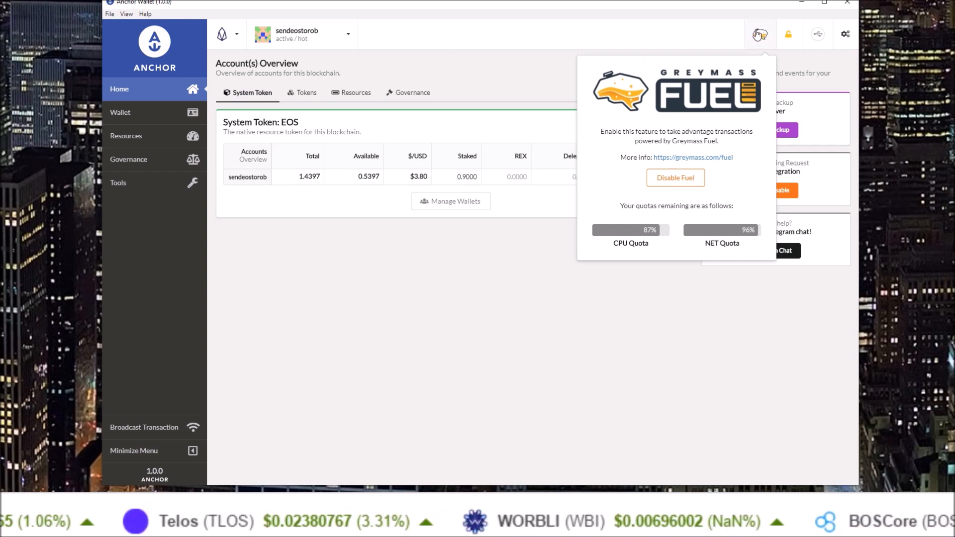
mouse_move(214, 242)
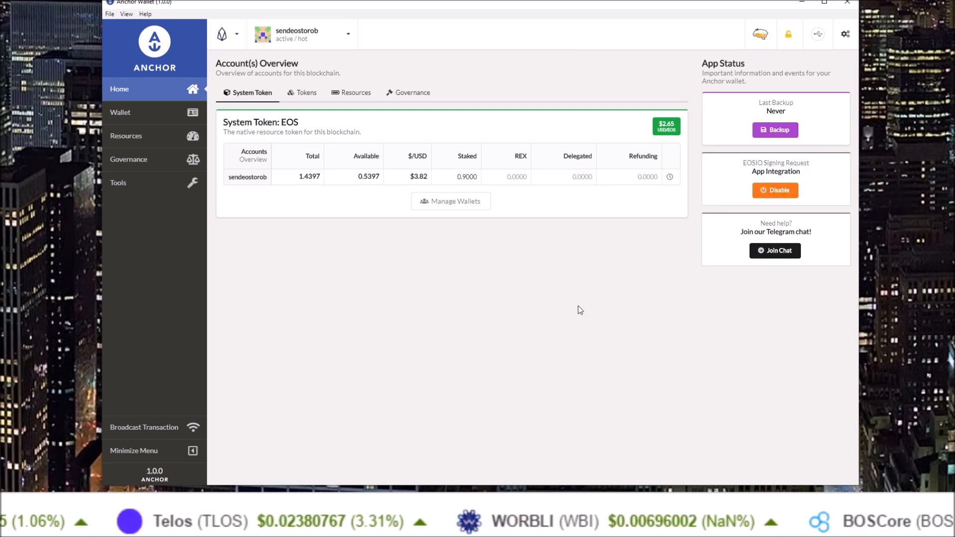
mouse_move(513, 263)
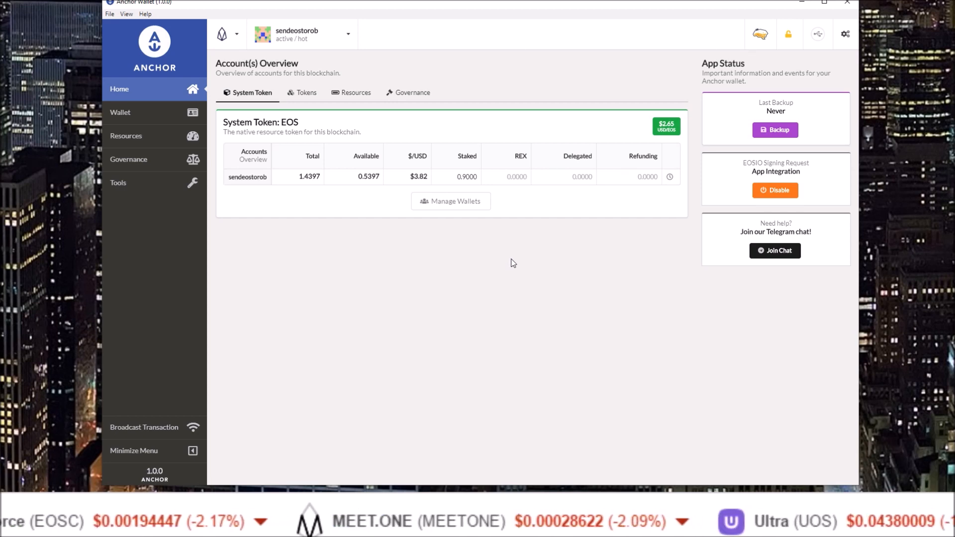
Step: View the Tokens tab in the Account(s) Overview, which lists no token balances
scroll("left", 3)
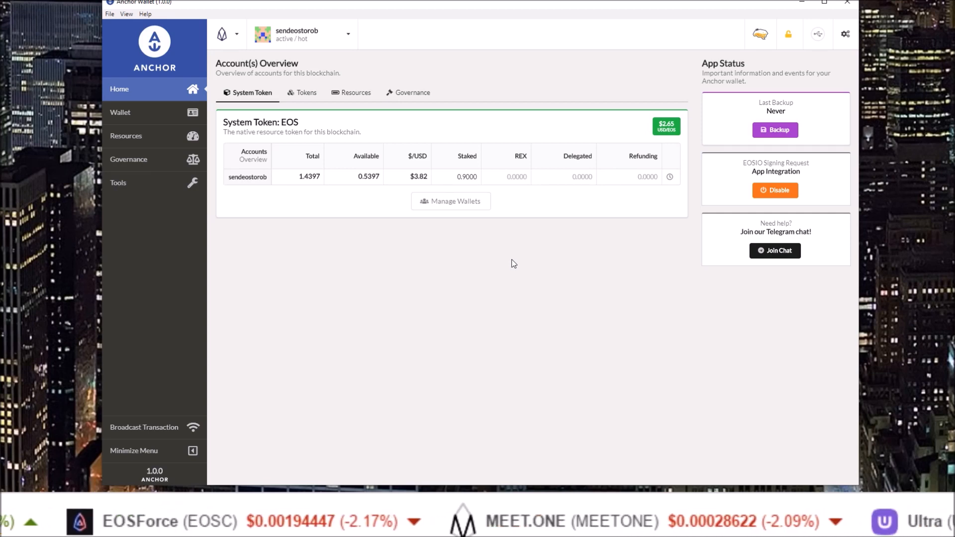
left_click(307, 92)
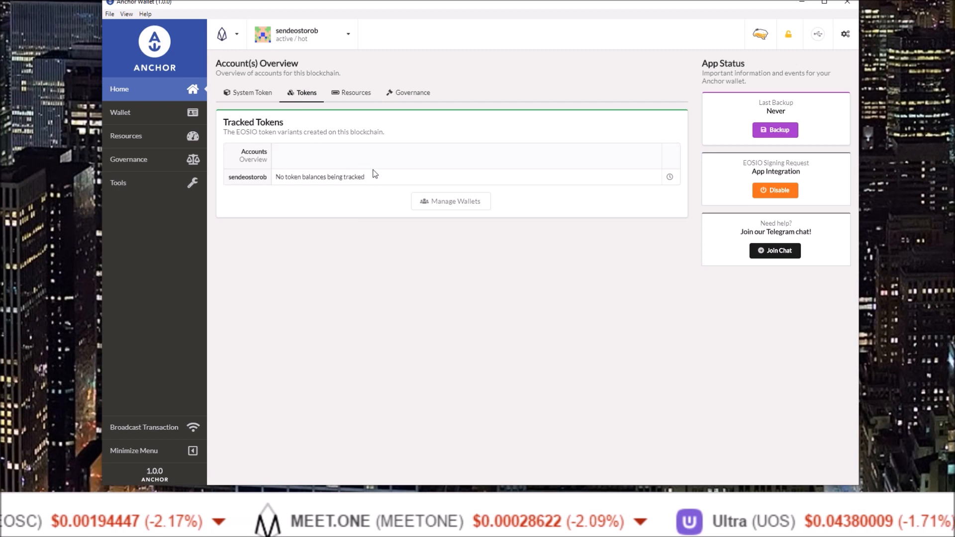
left_click(252, 93)
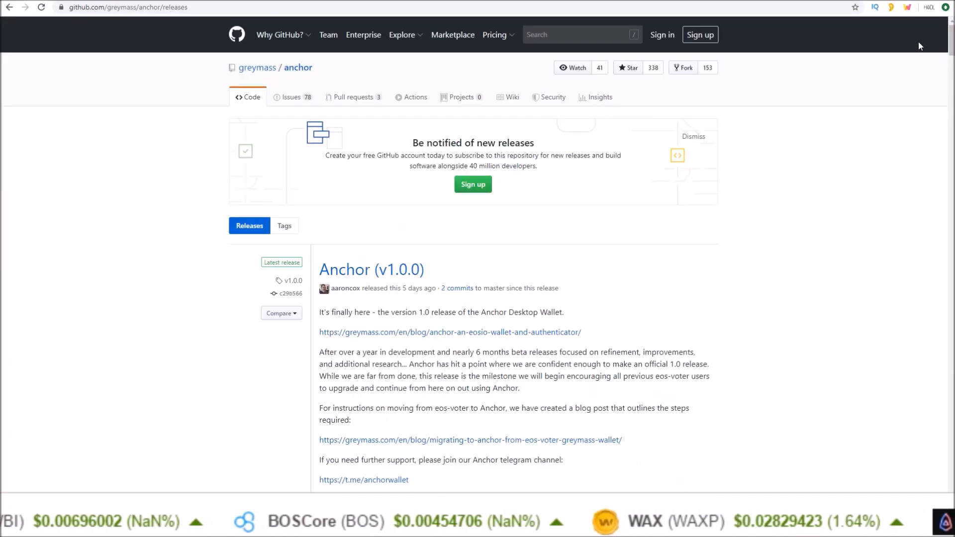
Step: Scroll through the Anchor v1.0.0 release notes on the greymass/anchor GitHub page
scroll("down", 3)
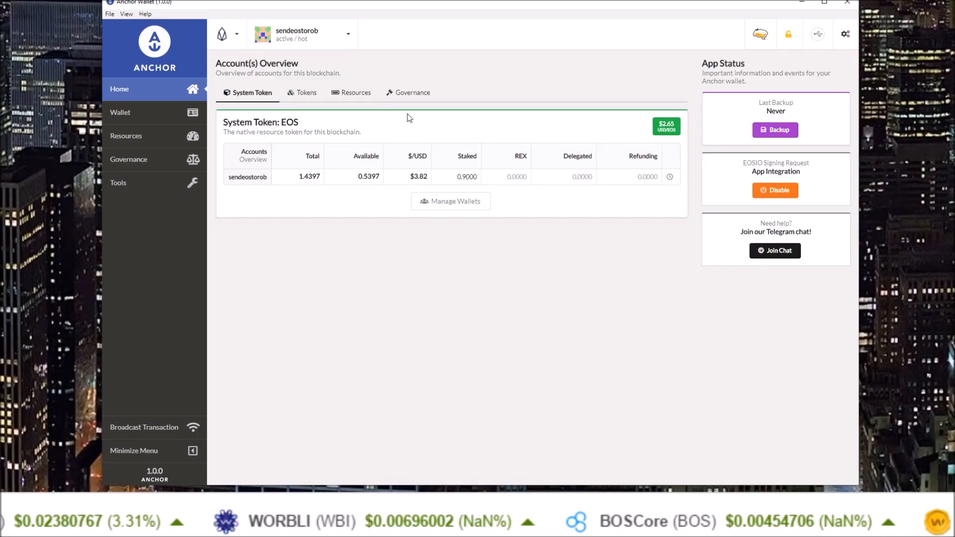
Step: Show the supported chains list (BEOS, BOS, Telos, WAX, Worbli) and pick an entry
left_click(234, 34)
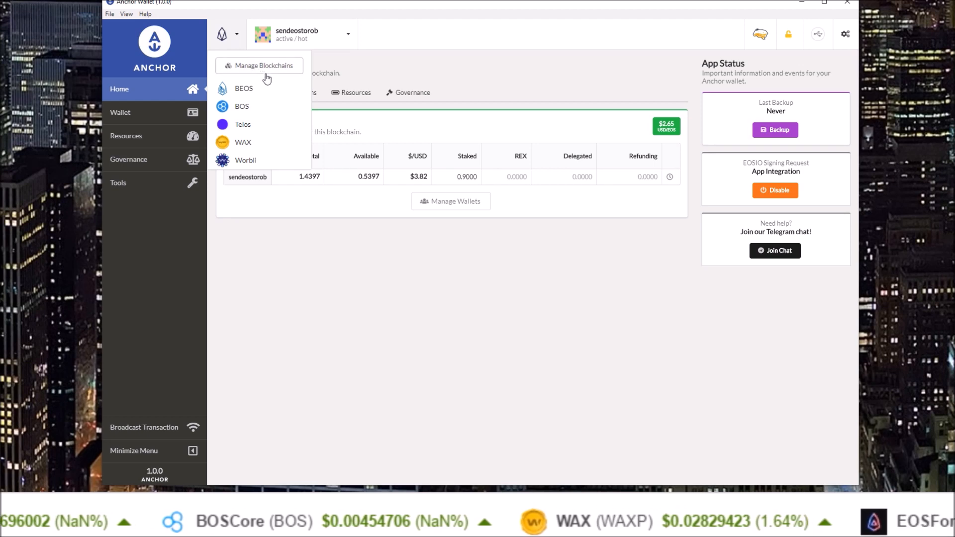
left_click(260, 65)
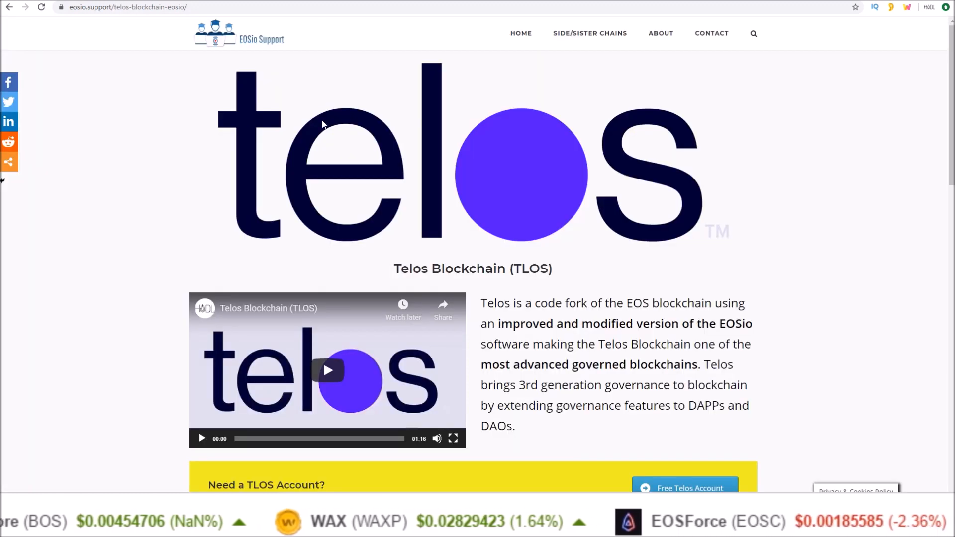
scroll("down", 3)
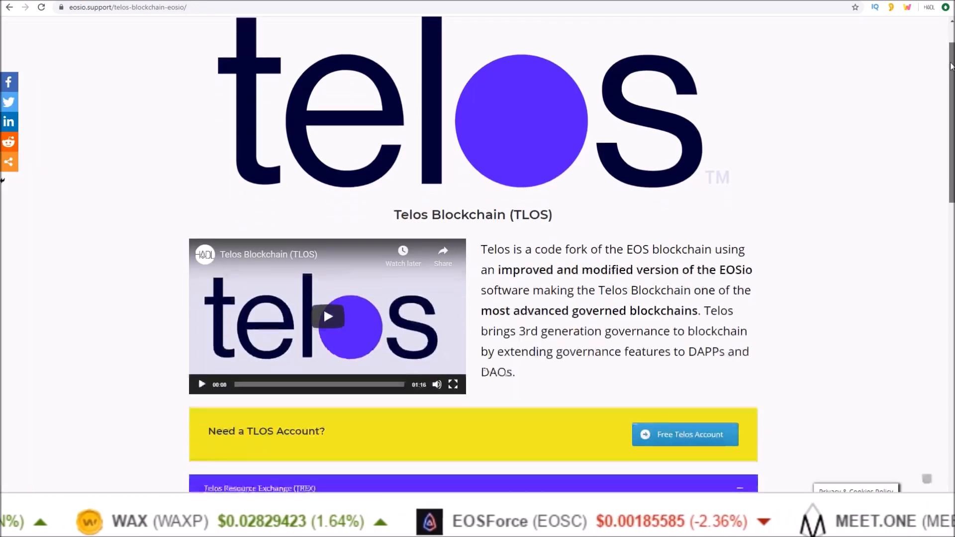
scroll("down", 3)
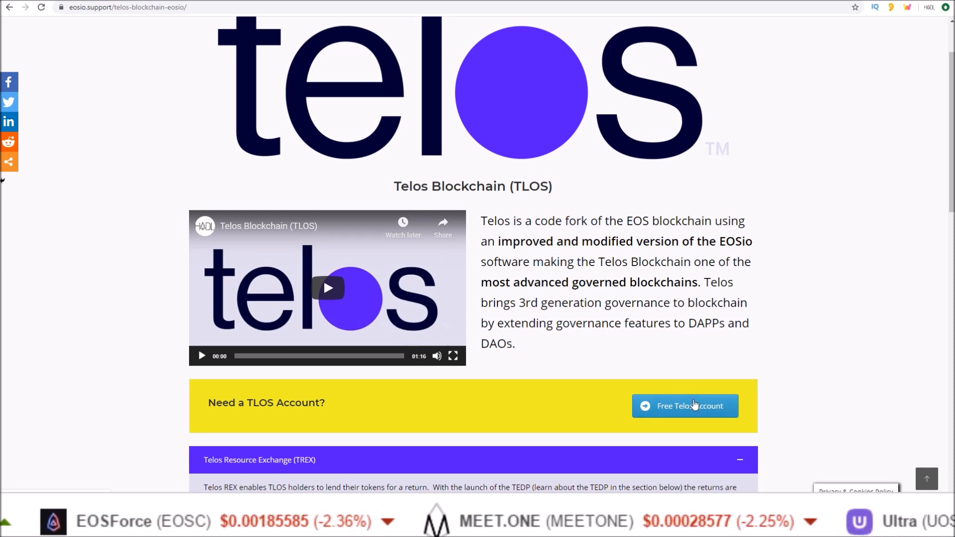
left_click(686, 406)
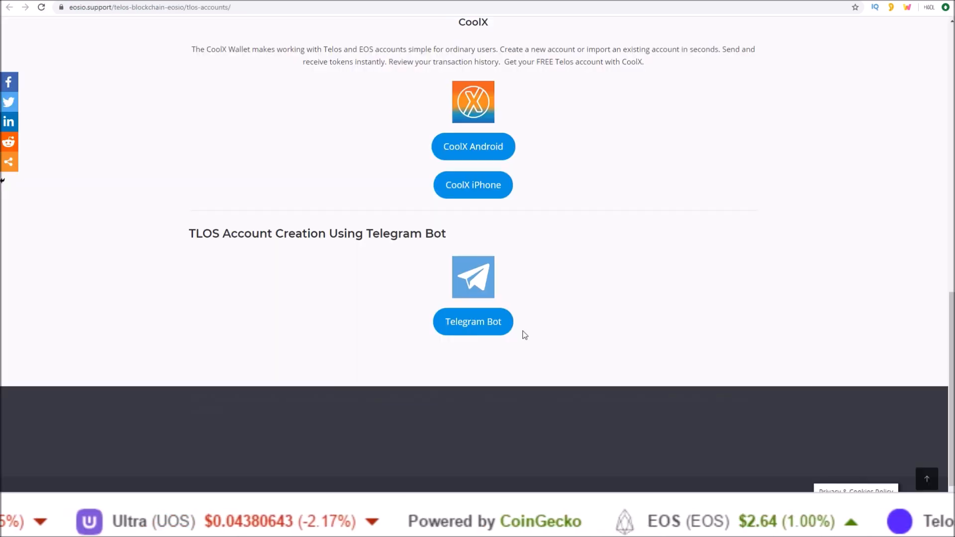
mouse_move(472, 330)
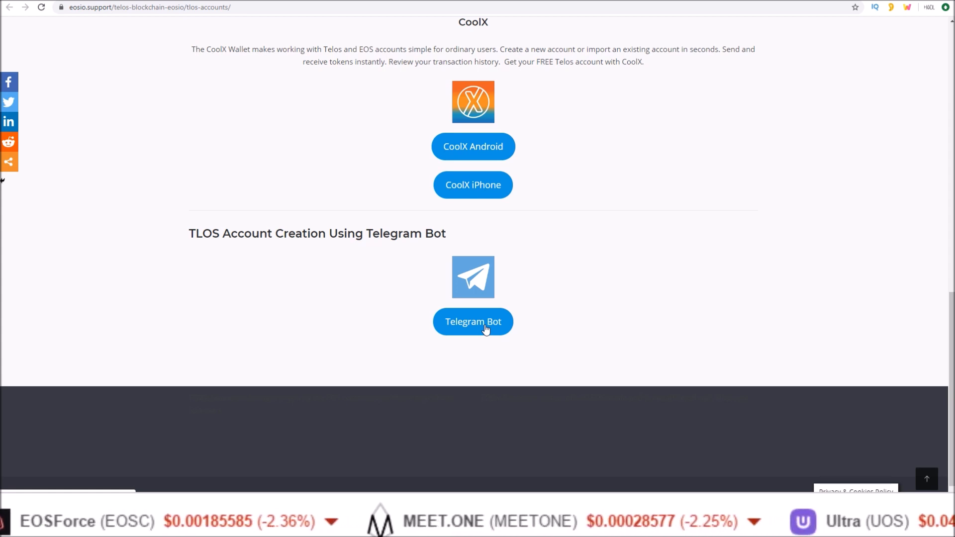
scroll("left", 3)
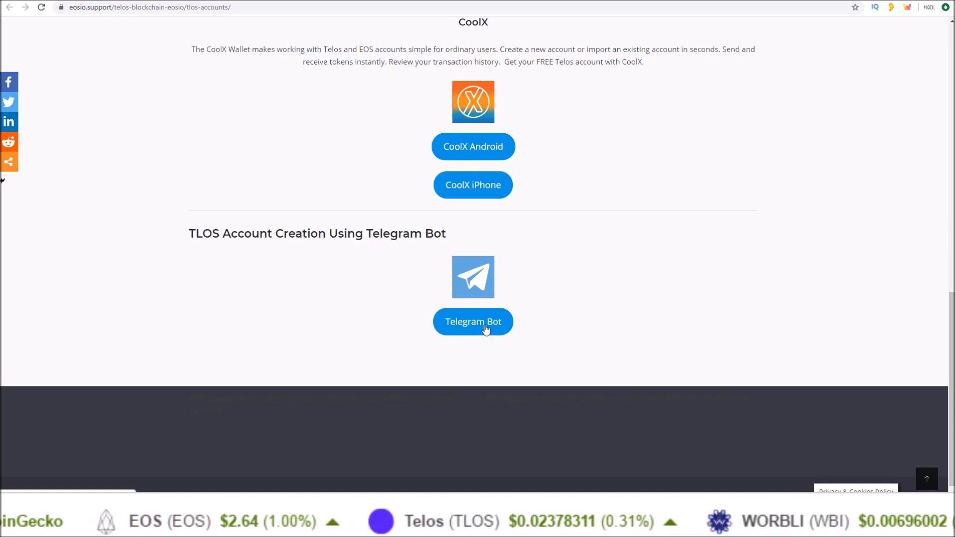
left_click(8, 9)
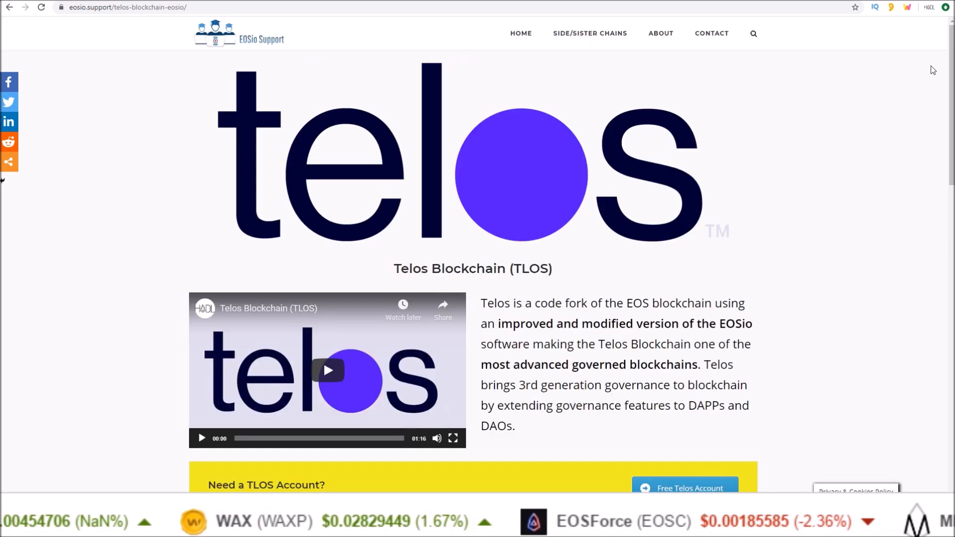